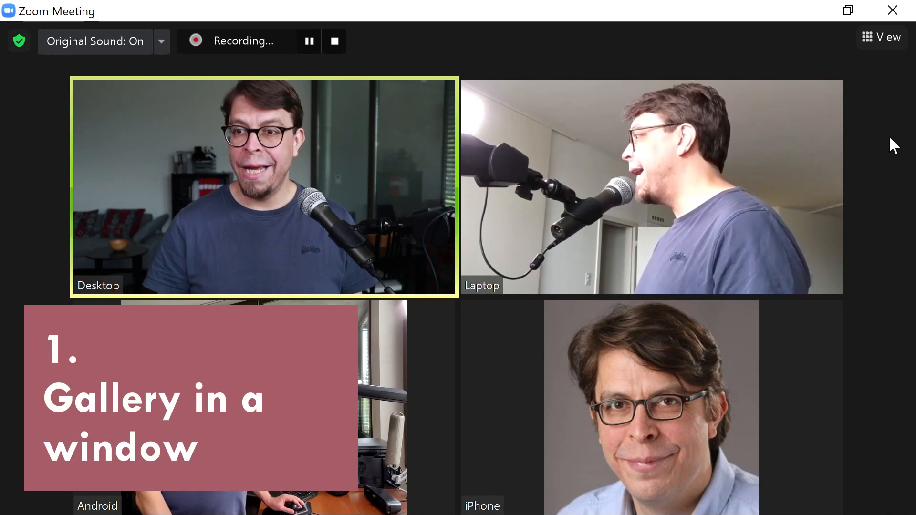
# - Choose Speaker from the View menu so one large video shows with thumbnails above
pyautogui.click(882, 37)
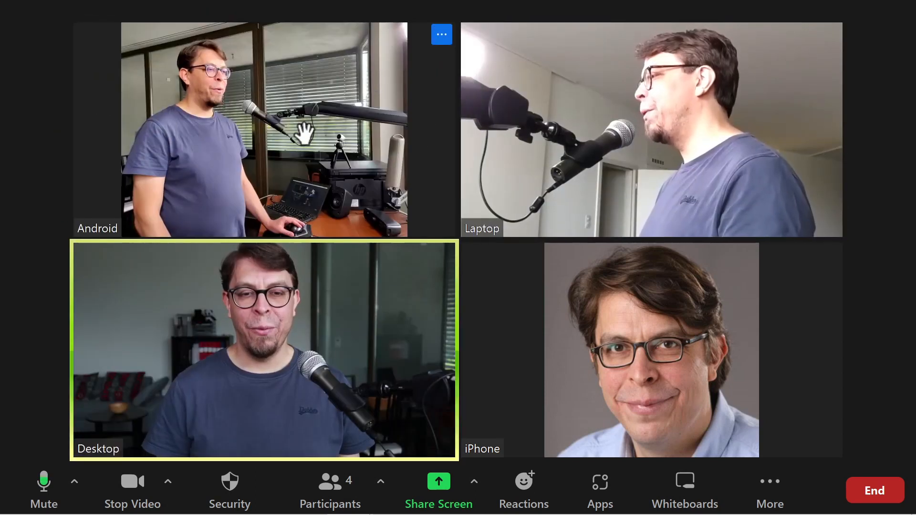
pyautogui.moveTo(394, 339)
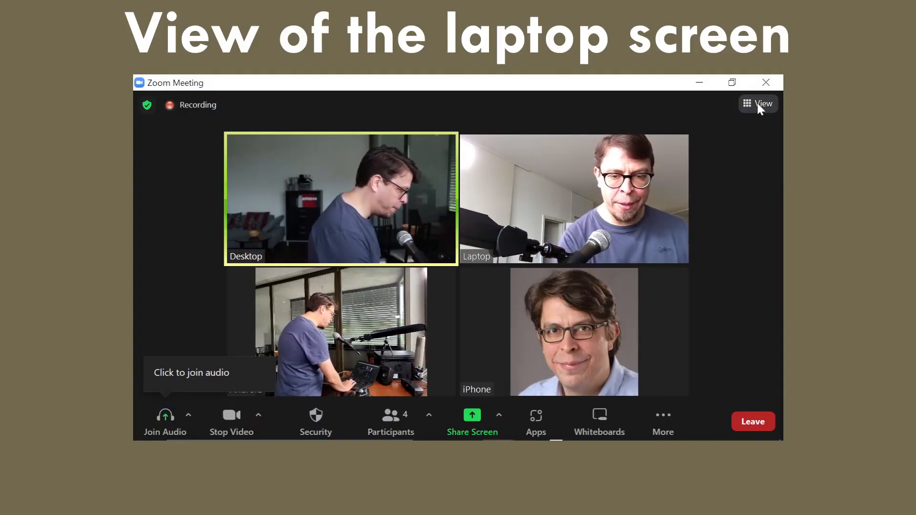
pyautogui.click(763, 103)
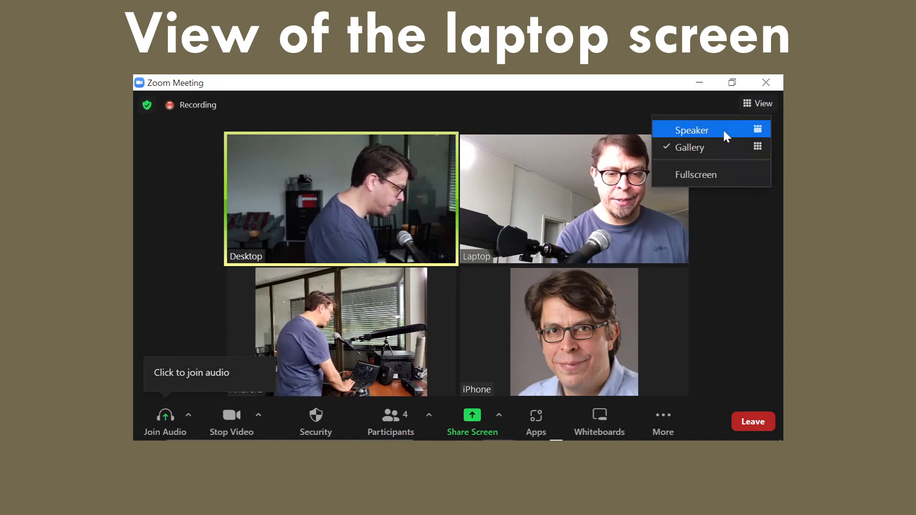
pyautogui.click(692, 130)
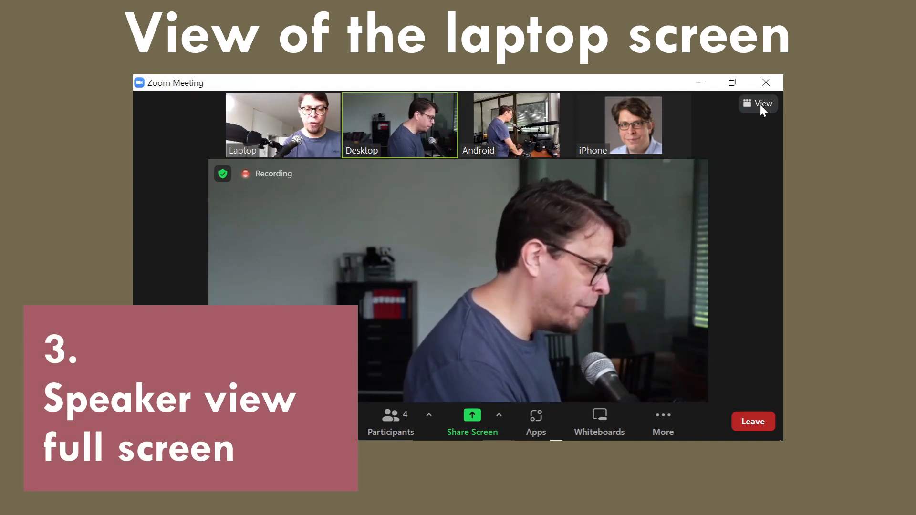
# - Make speaker view fullscreen, then flip the floating thumbnail panel to gallery grid and back to the tile strip
pyautogui.click(764, 103)
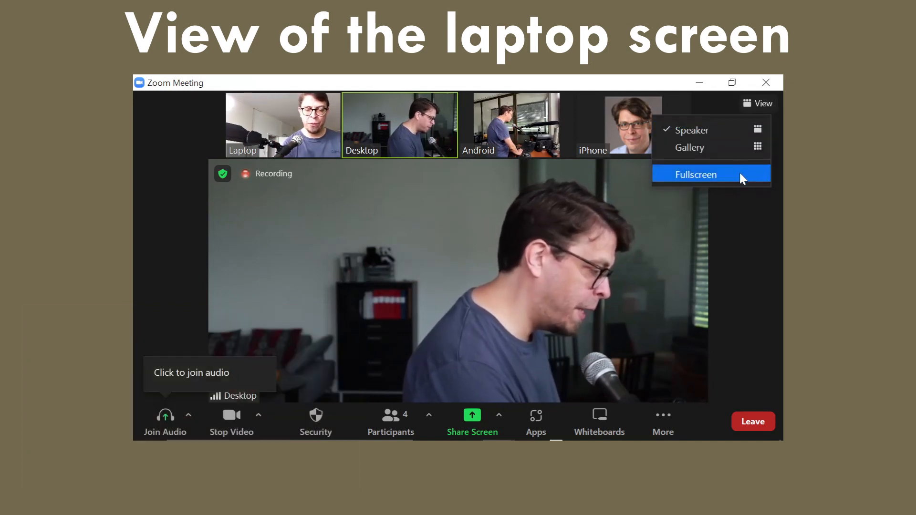
pyautogui.click(696, 173)
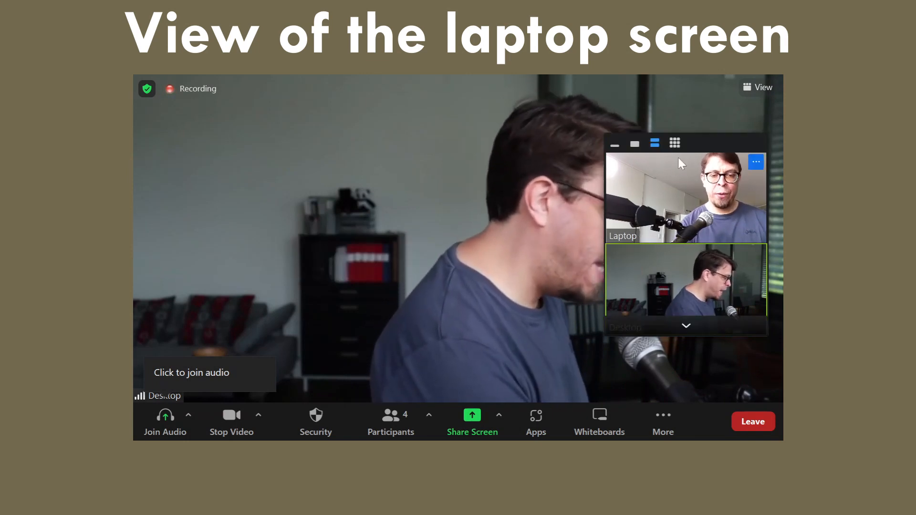
pyautogui.click(673, 142)
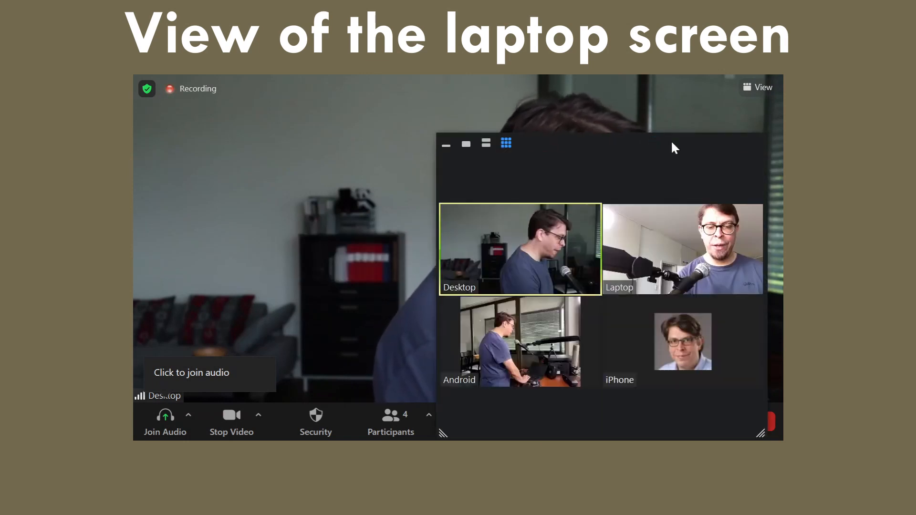
pyautogui.moveTo(470, 178)
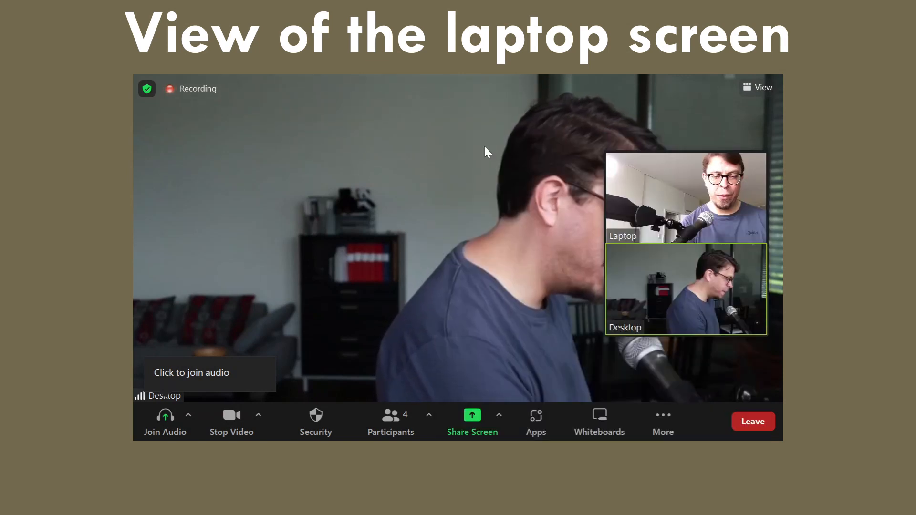
pyautogui.click(635, 143)
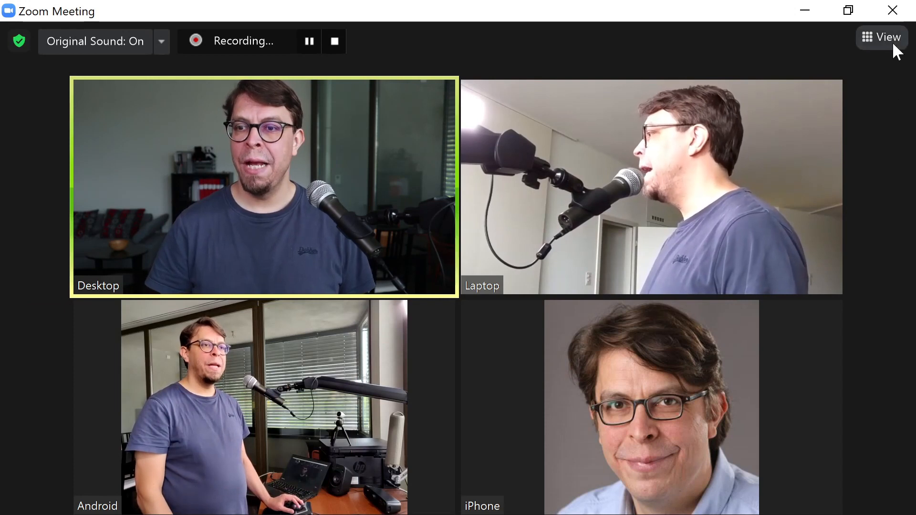
# - Reopen the View layout list over the fullscreen gallery grid
pyautogui.click(881, 37)
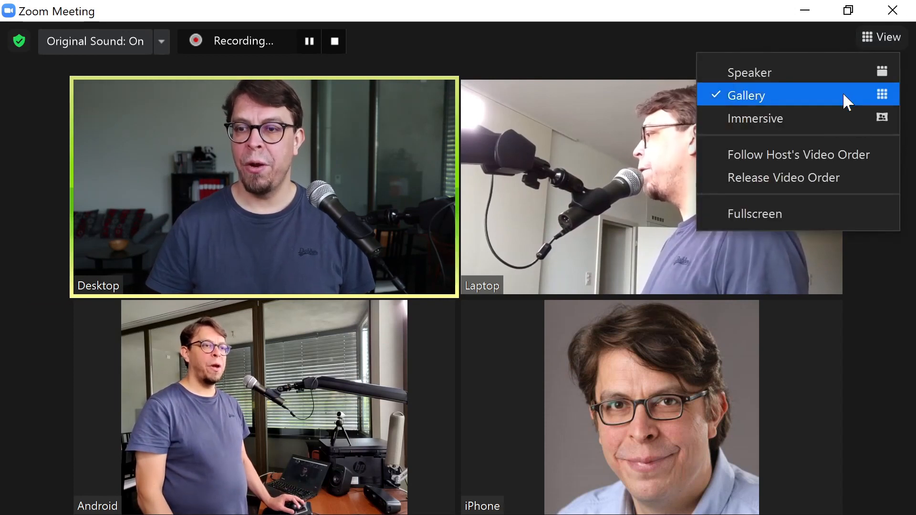